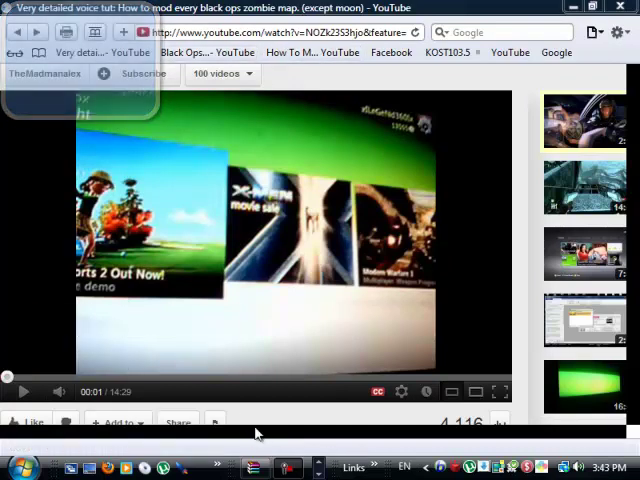
# Step: Minimize the browser with the zombie map tutorial so the Windows desktop shows
pyautogui.scroll(-3)
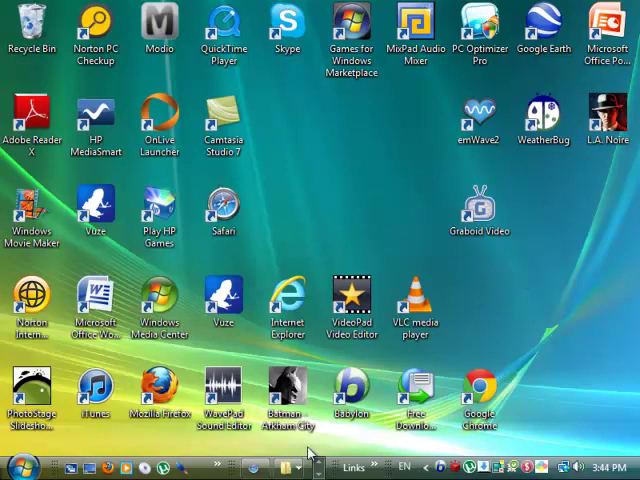
# Step: Extract savegame.svg from the Shangri La folder of SVG BLOPS.rar onto the desktop
pyautogui.rightClick(316, 452)
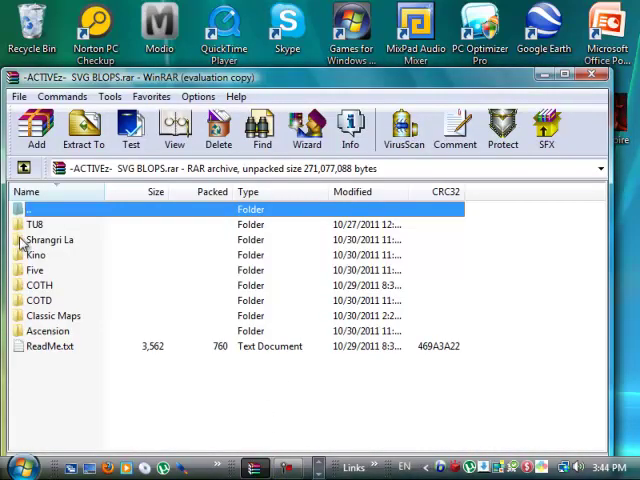
pyautogui.click(50, 240)
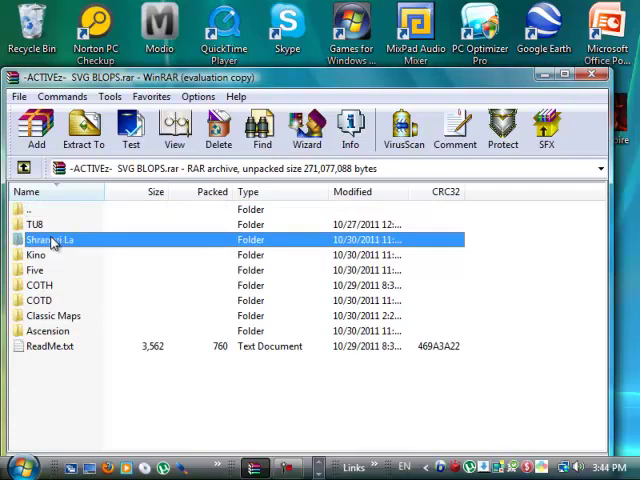
pyautogui.doubleClick(50, 240)
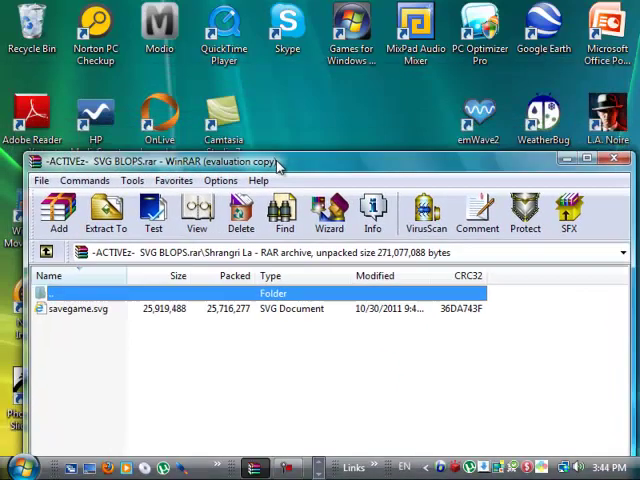
pyautogui.click(82, 308)
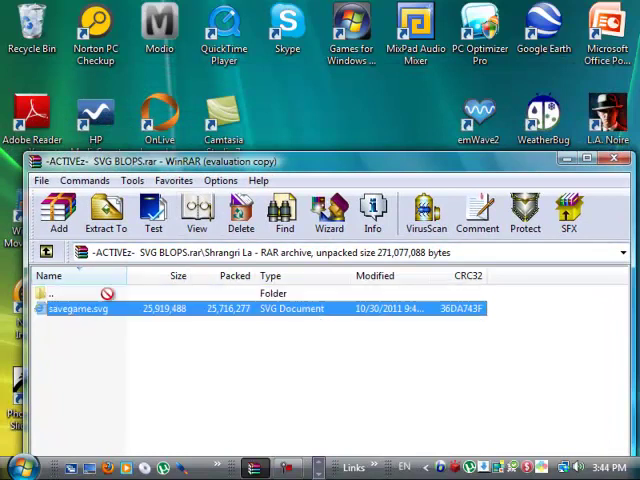
pyautogui.click(108, 210)
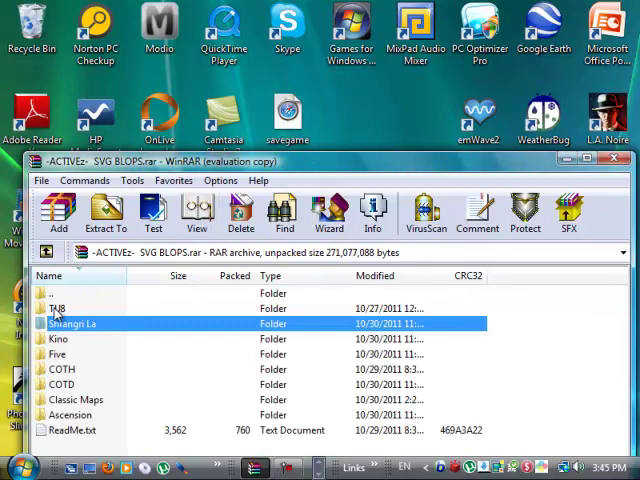
# Step: Extract the title update file from the archive's TUB folder
pyautogui.click(56, 308)
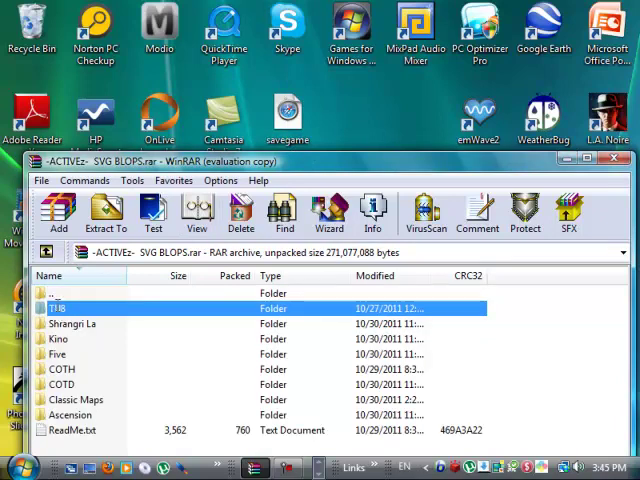
pyautogui.doubleClick(52, 308)
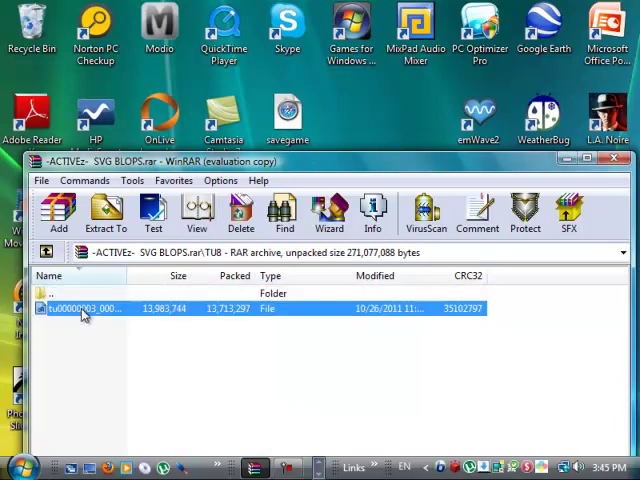
pyautogui.click(106, 212)
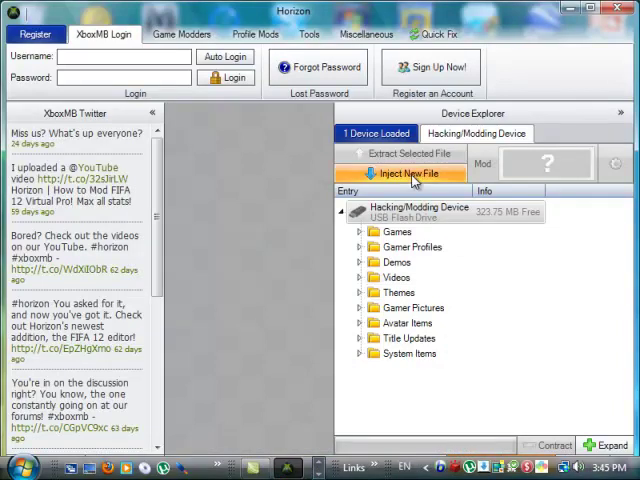
pyautogui.moveTo(370, 408)
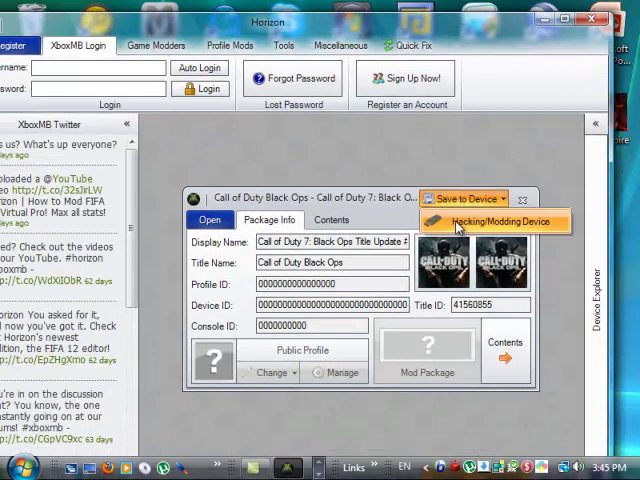
# Step: Save the Black Ops title update package to the Hacking/Modding Device and confirm the transfer
pyautogui.click(466, 200)
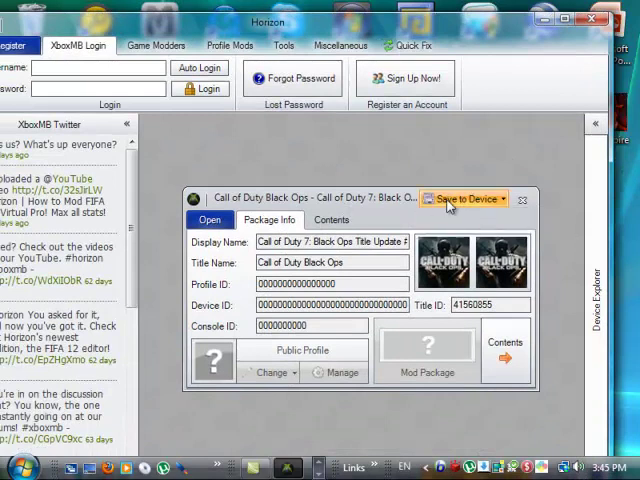
pyautogui.moveTo(520, 298)
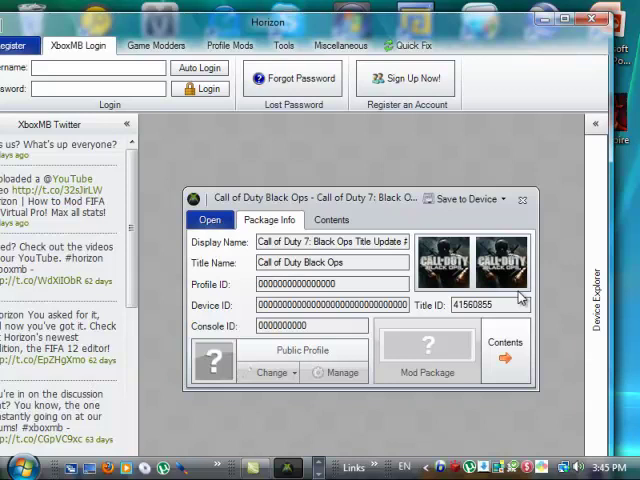
pyautogui.moveTo(322, 368)
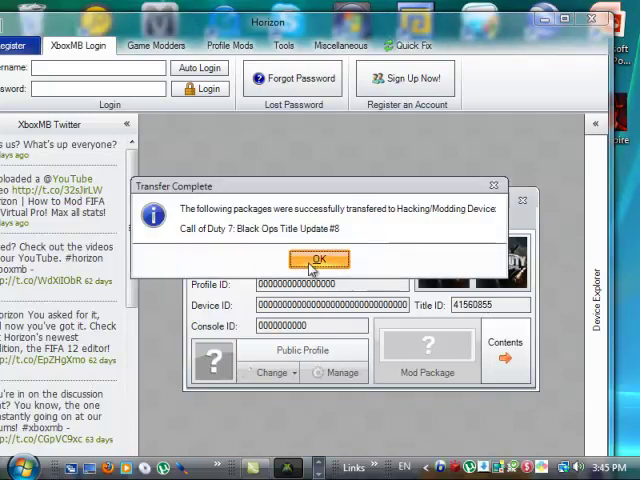
pyautogui.click(320, 260)
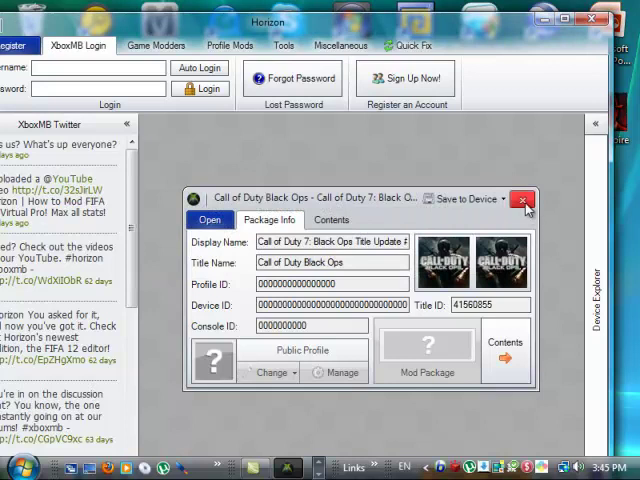
# Step: Drag savegame.svg into Device Explorer under the existing gamer profile and confirm the transfer
pyautogui.click(524, 200)
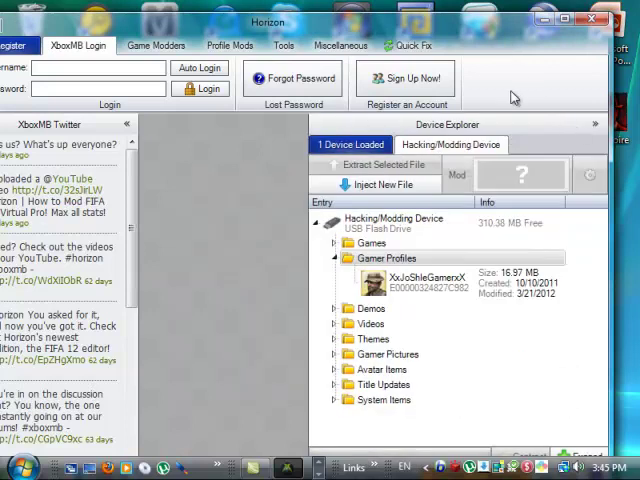
pyautogui.moveTo(268, 22); pyautogui.dragTo(244, 164)
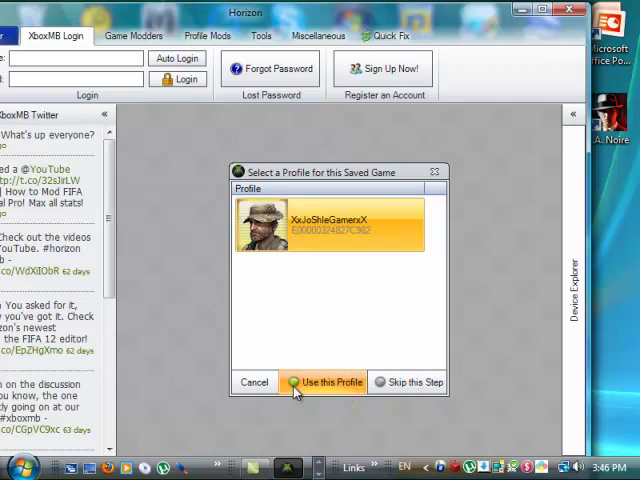
pyautogui.click(330, 380)
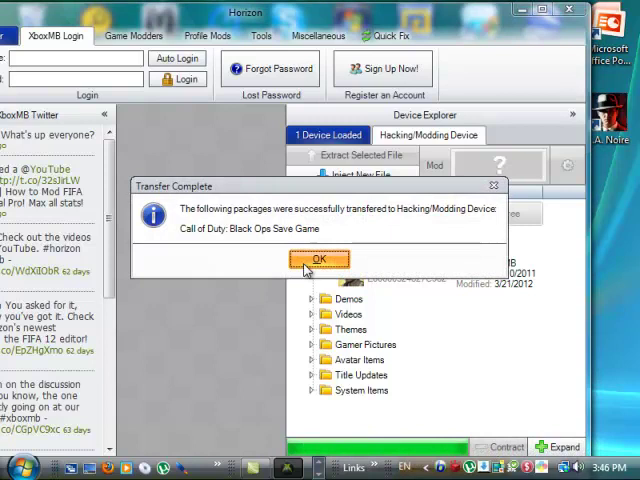
pyautogui.moveTo(350, 234)
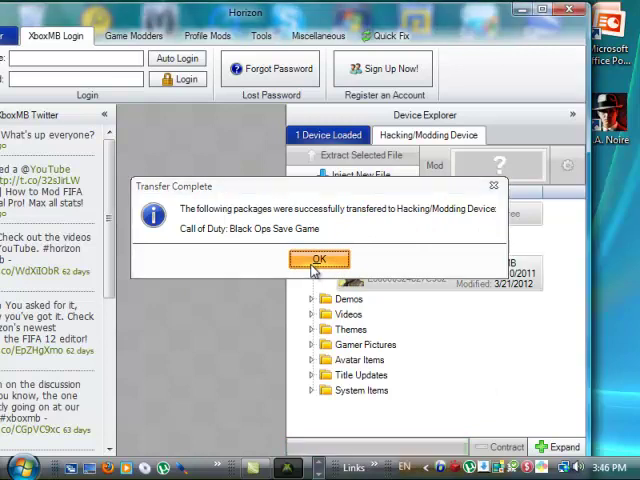
pyautogui.click(320, 260)
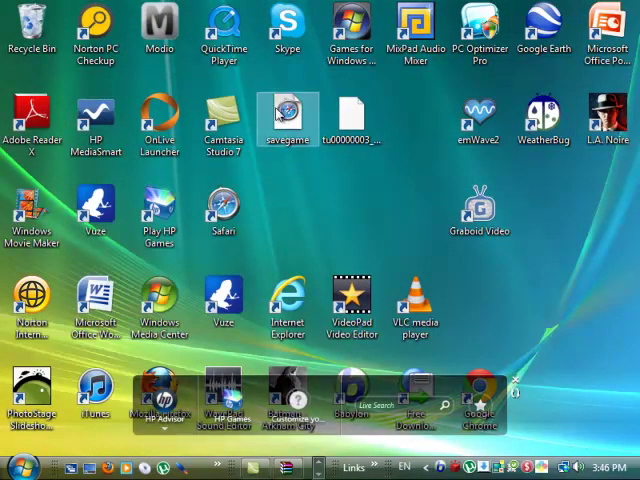
pyautogui.moveTo(304, 208)
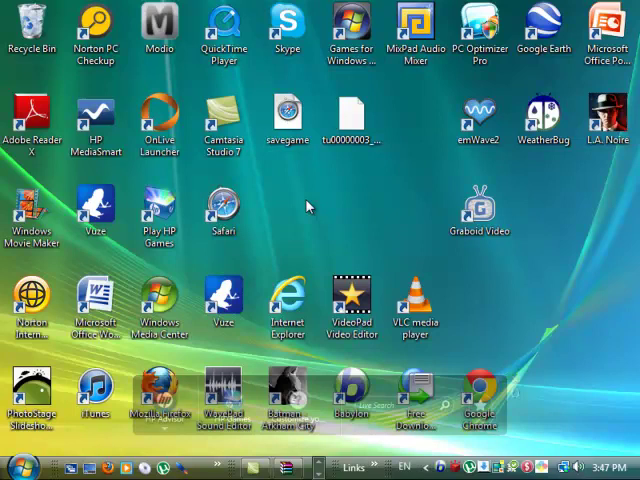
pyautogui.moveTo(404, 212)
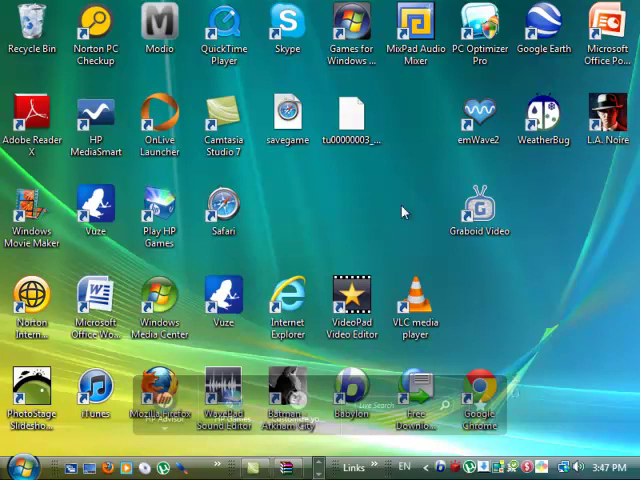
pyautogui.moveTo(318, 230)
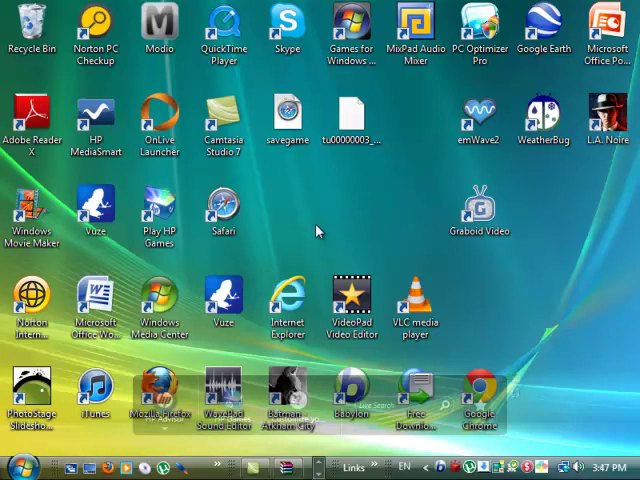
pyautogui.moveTo(318, 232)
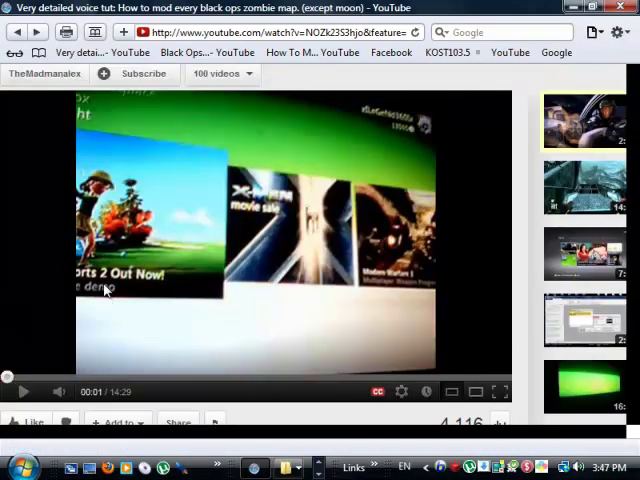
# Step: Restore the YouTube tutorial page and scroll to the description with the SVG BLOPS GameFront link
pyautogui.scroll(3)
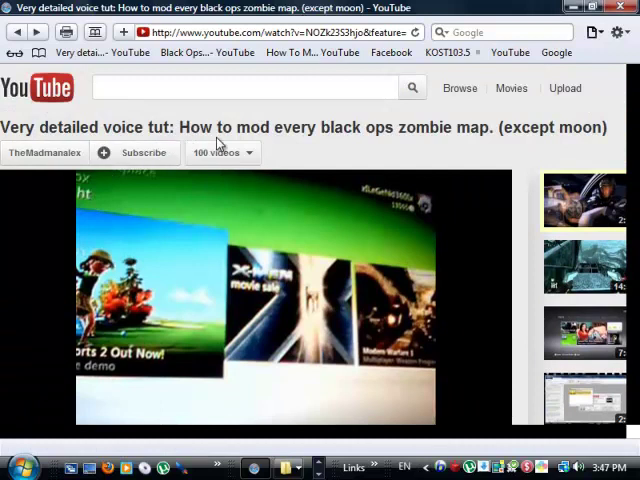
pyautogui.moveTo(452, 144)
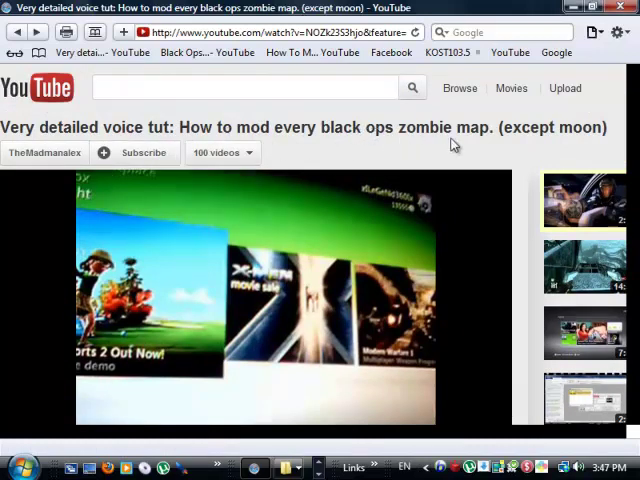
pyautogui.moveTo(116, 290)
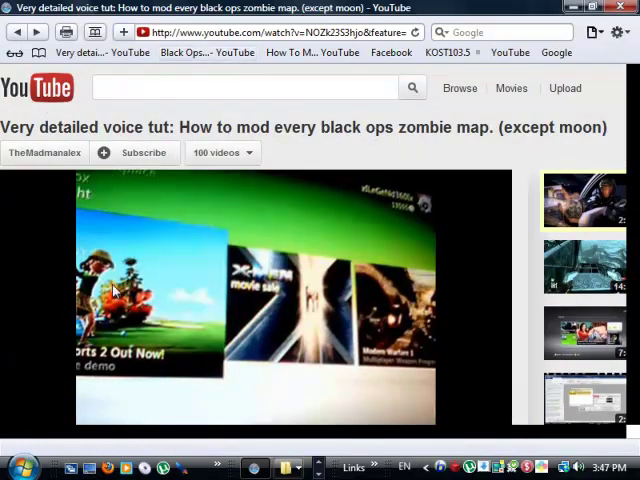
pyautogui.scroll(-3)
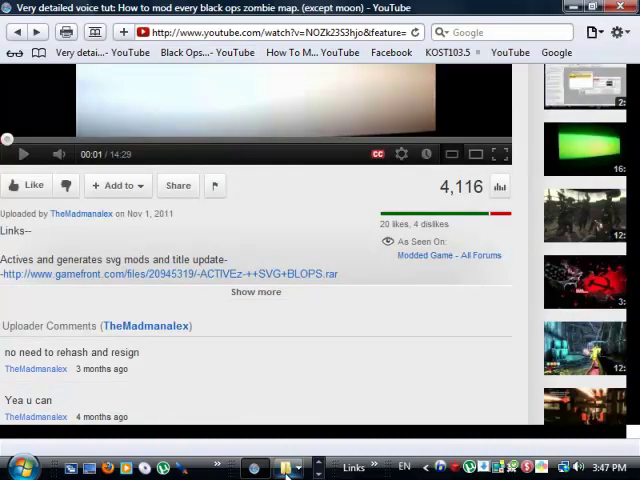